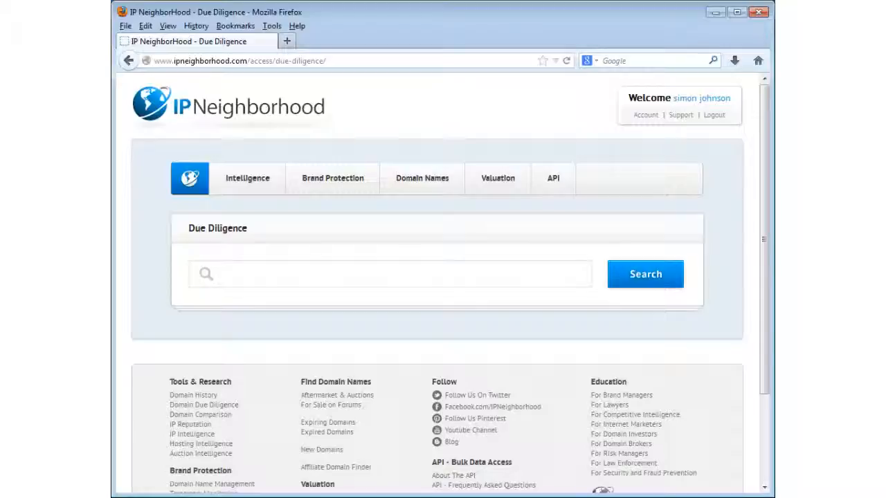
mouse_move(260, 337)
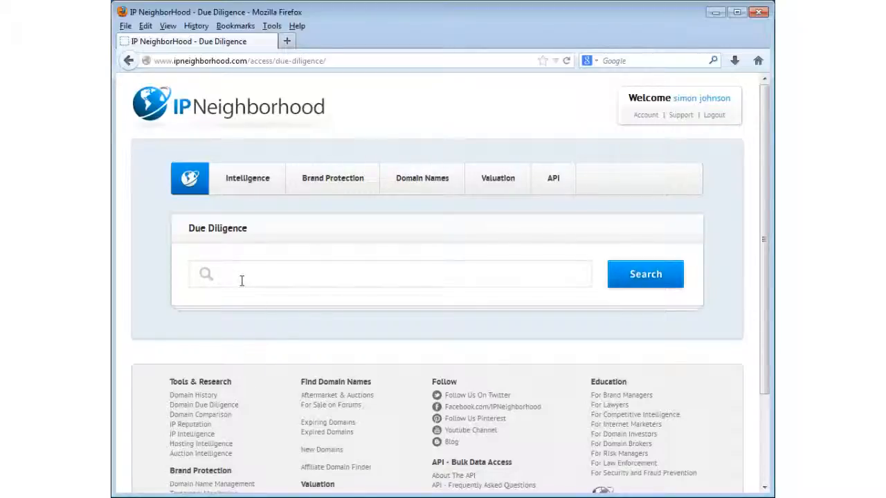
Run a Due Diligence search for apple.com to get its Google and Bing inclusion figures.
type("apple.com")
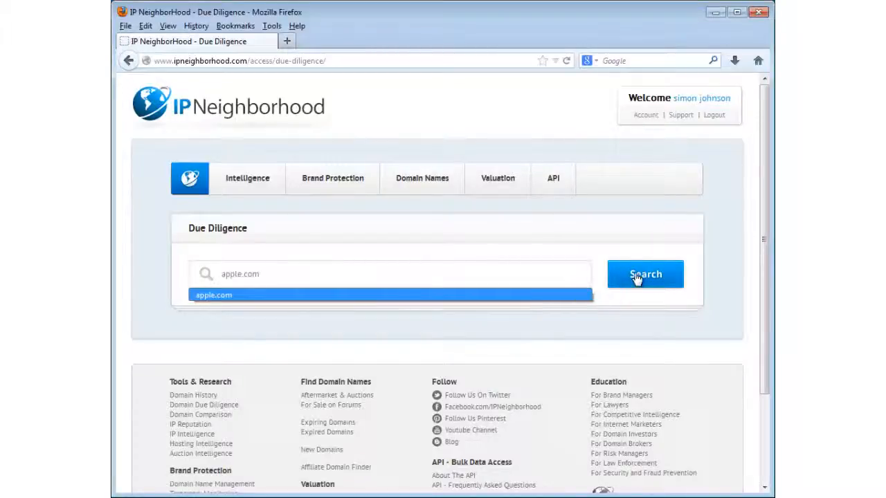
left_click(645, 274)
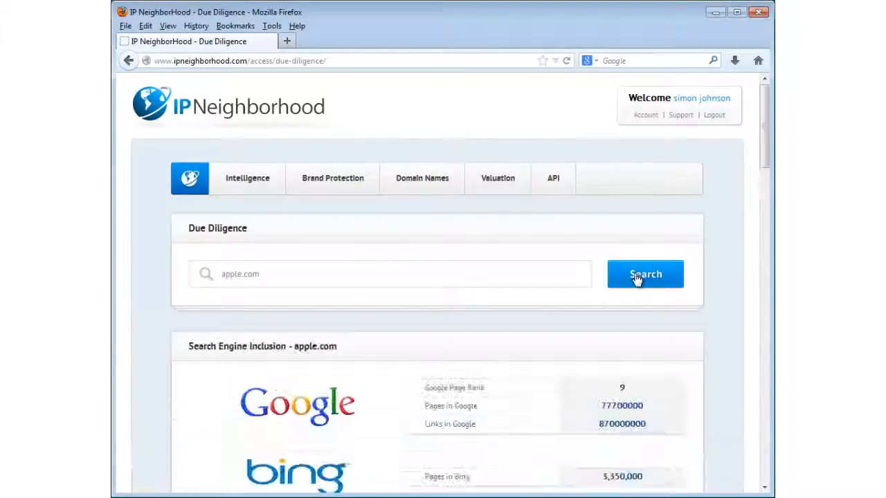
left_click(645, 274)
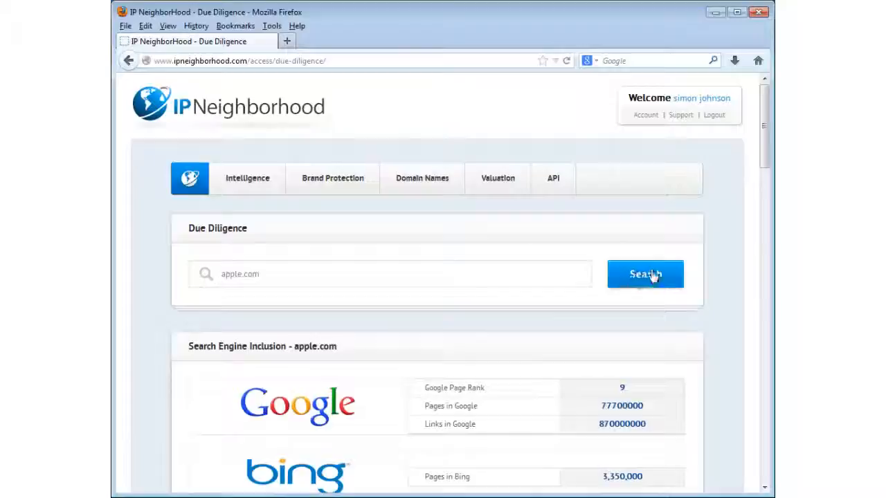
Scroll through Wayback Machine data, Ownership naming Apple Inc., and Alexa analysis.
scroll("down", 3)
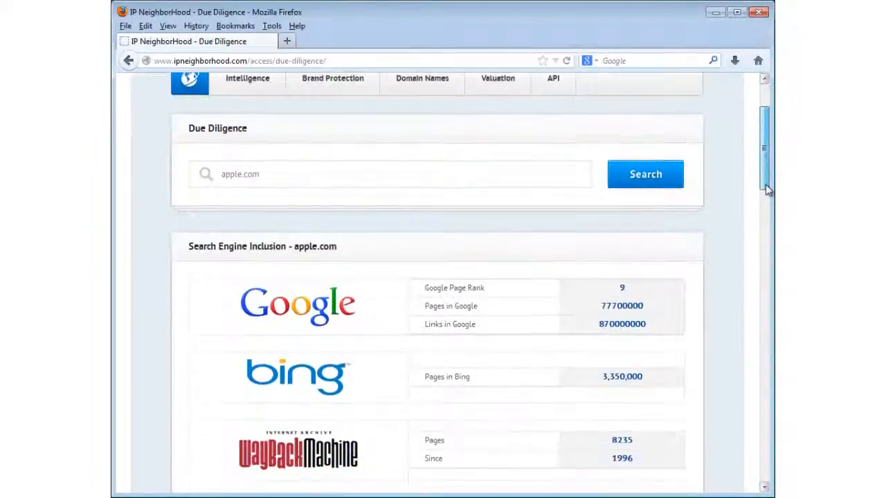
scroll("down", 3)
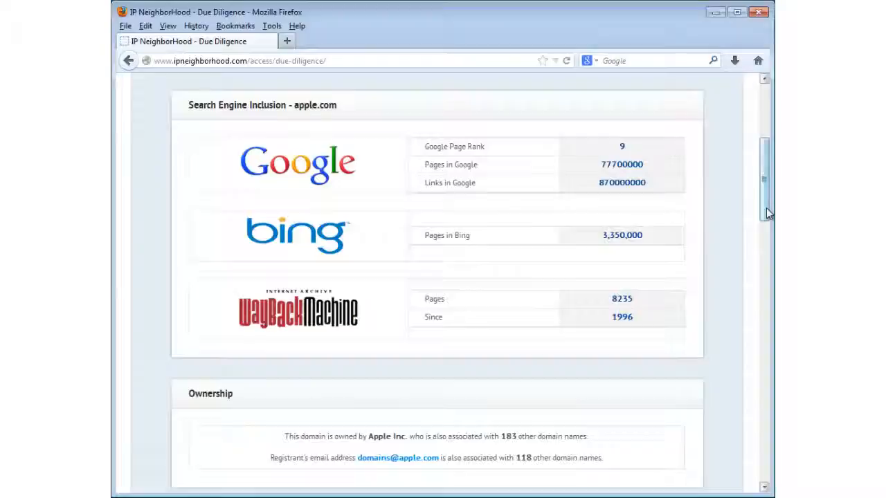
scroll("down", 3)
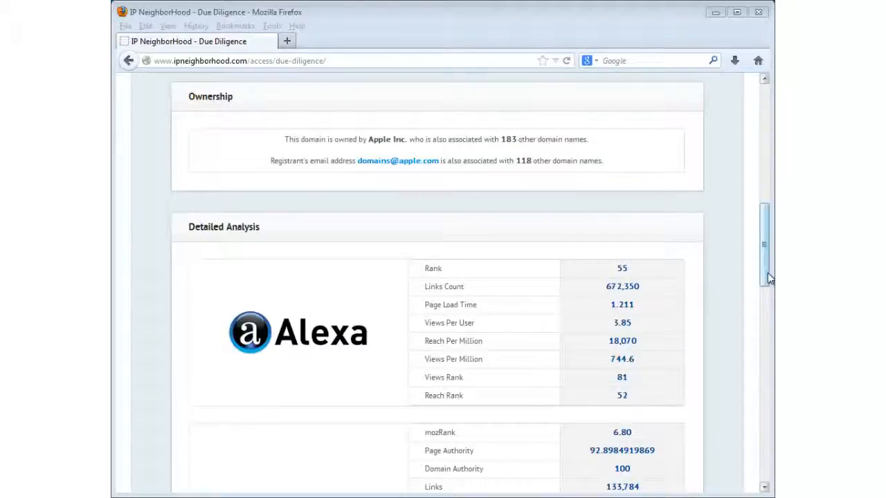
Scroll through SEOmoz, SEMrush, Majestic SEO and Compete metrics to the Copyscape content section.
scroll("down", 3)
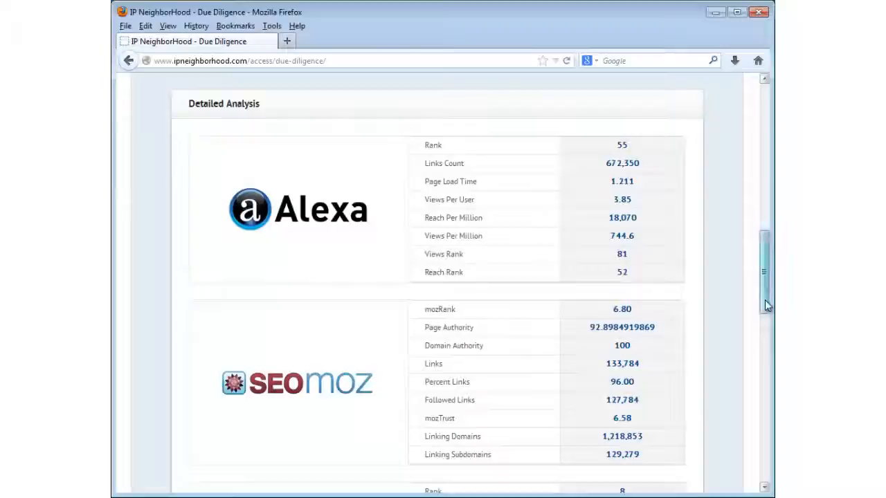
scroll("down", 3)
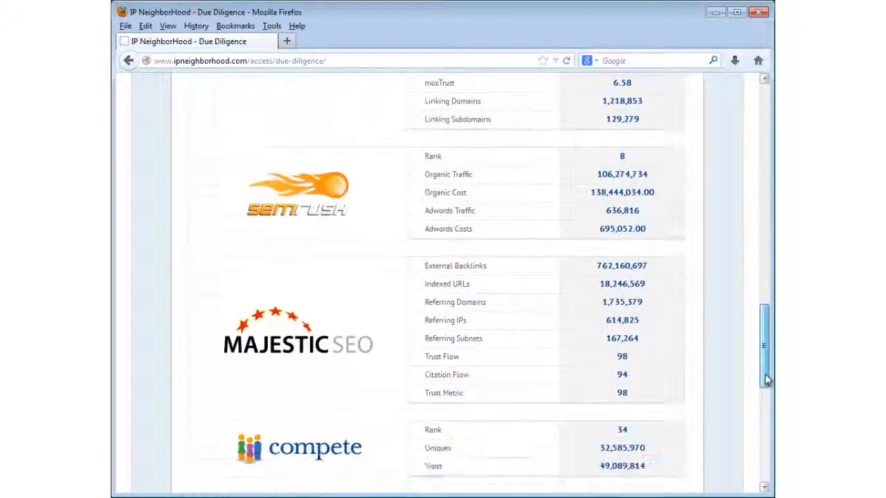
scroll("down", 3)
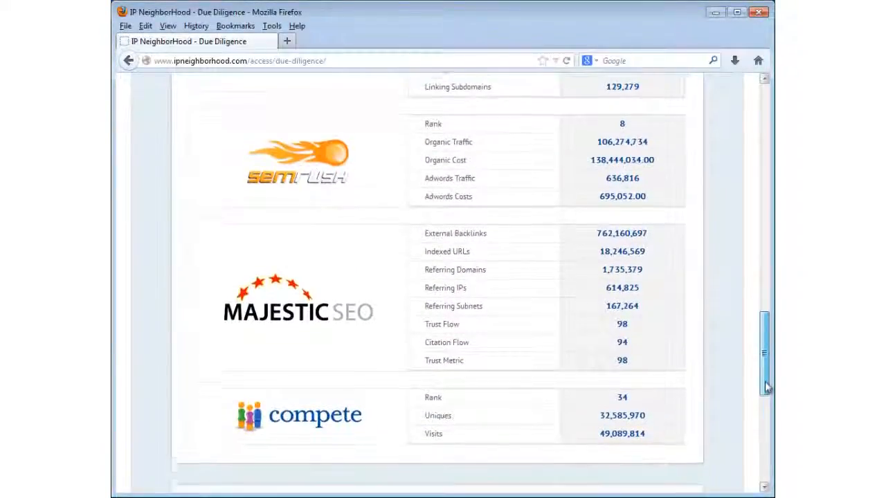
scroll("down", 3)
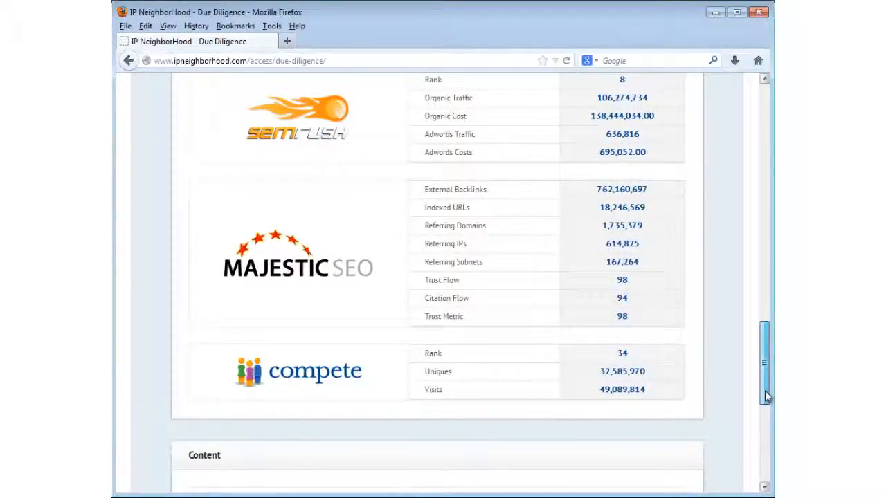
scroll("down", 3)
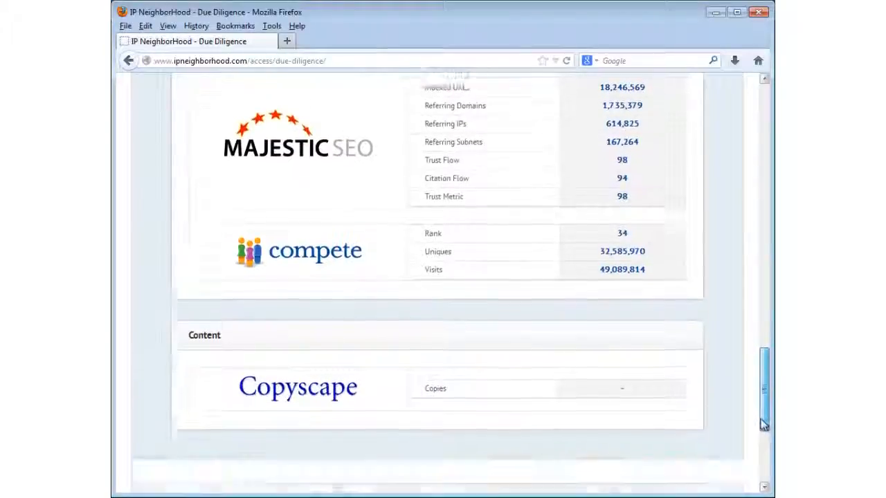
scroll("down", 3)
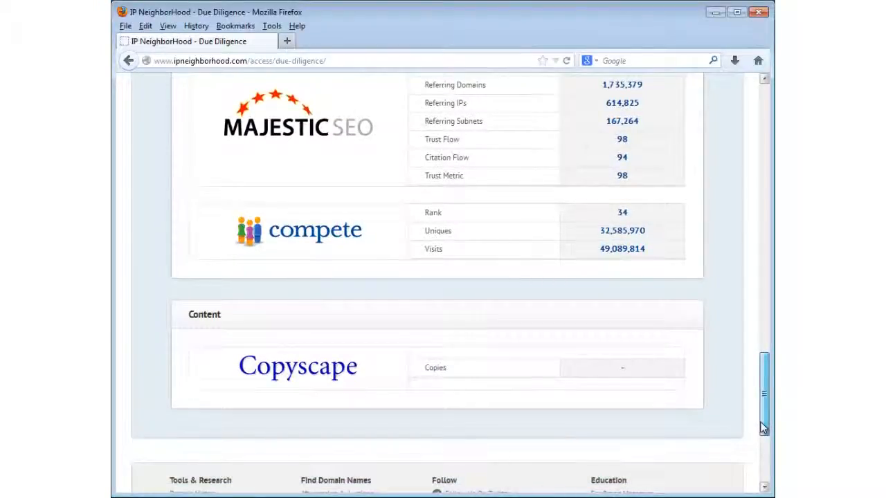